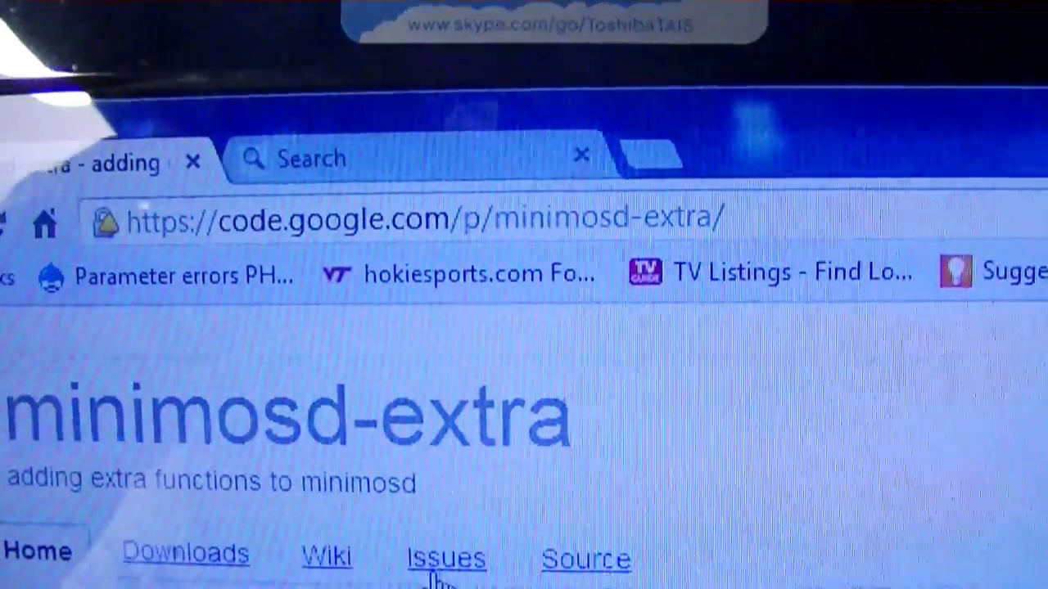
Step: Open the minimosd-extra Wiki tab and scroll through its Introduction and page list
scroll(down, 3)
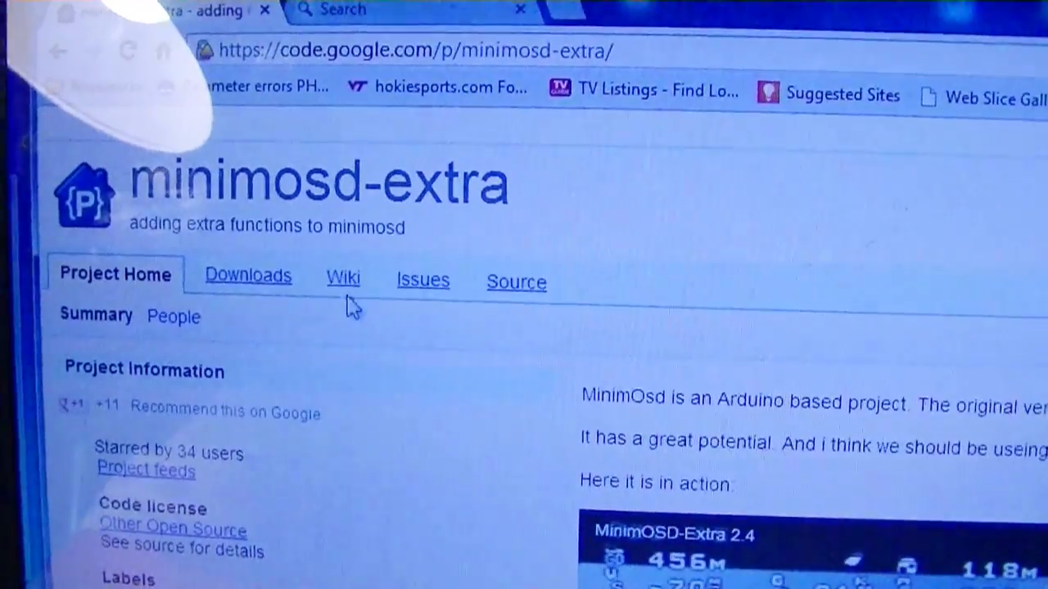
click(343, 278)
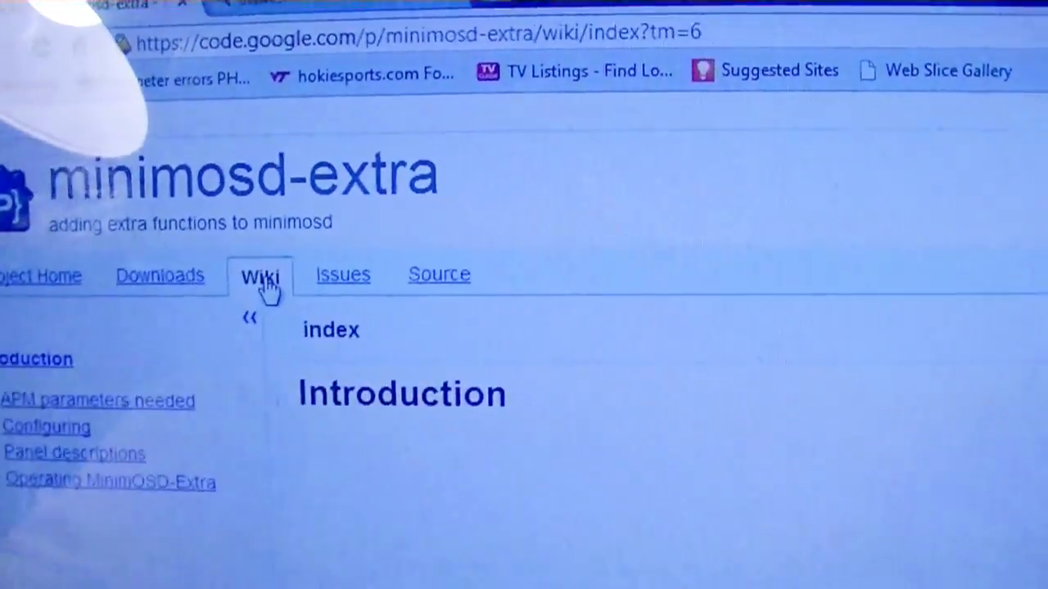
scroll(down, 3)
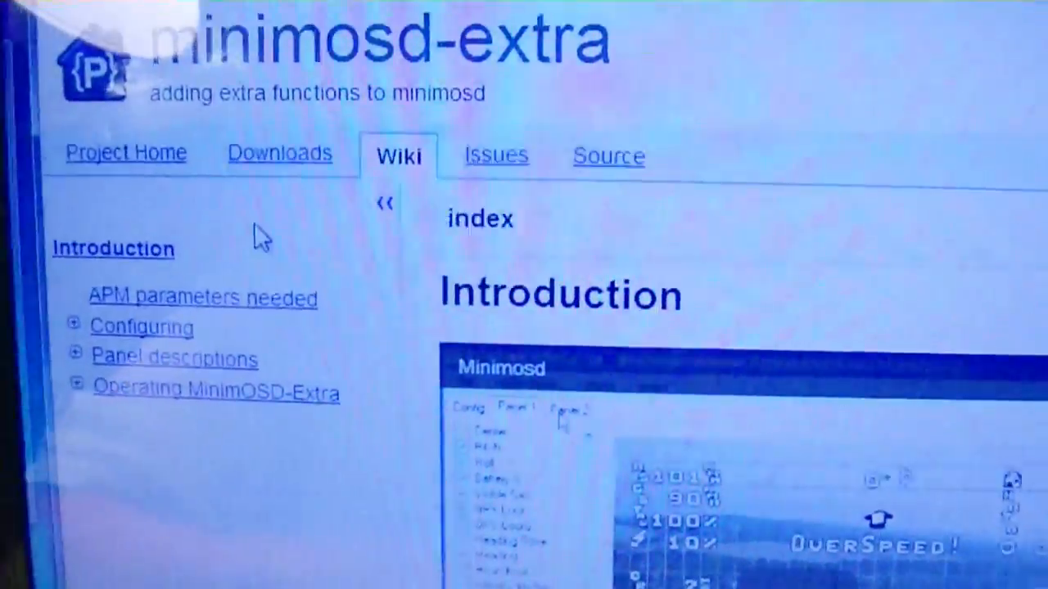
scroll(down, 3)
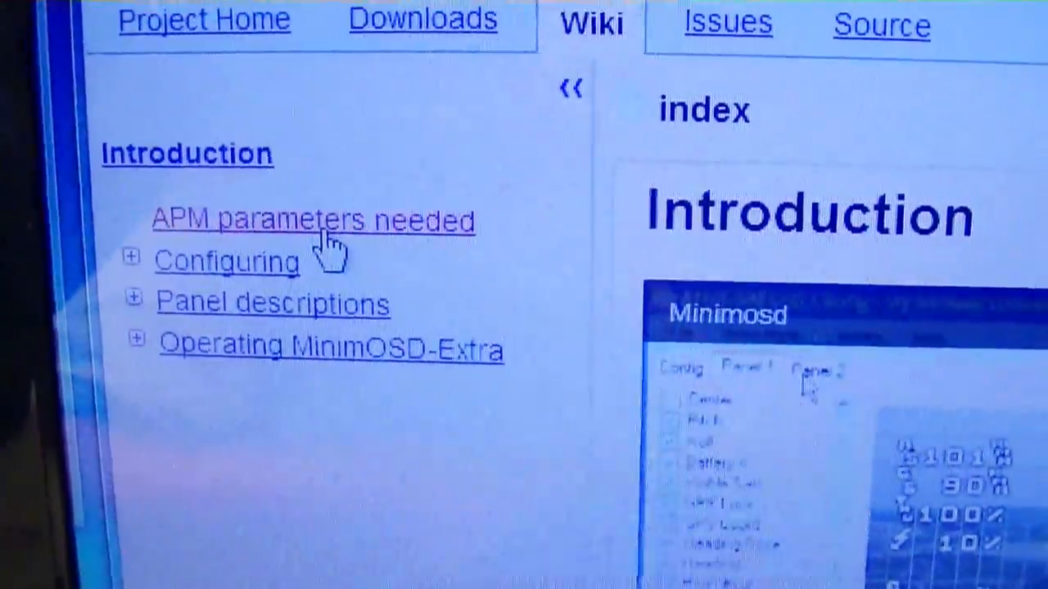
Step: Open 'APM parameters needed' and read through the SERIAL3/SR3 stream rate list
click(312, 219)
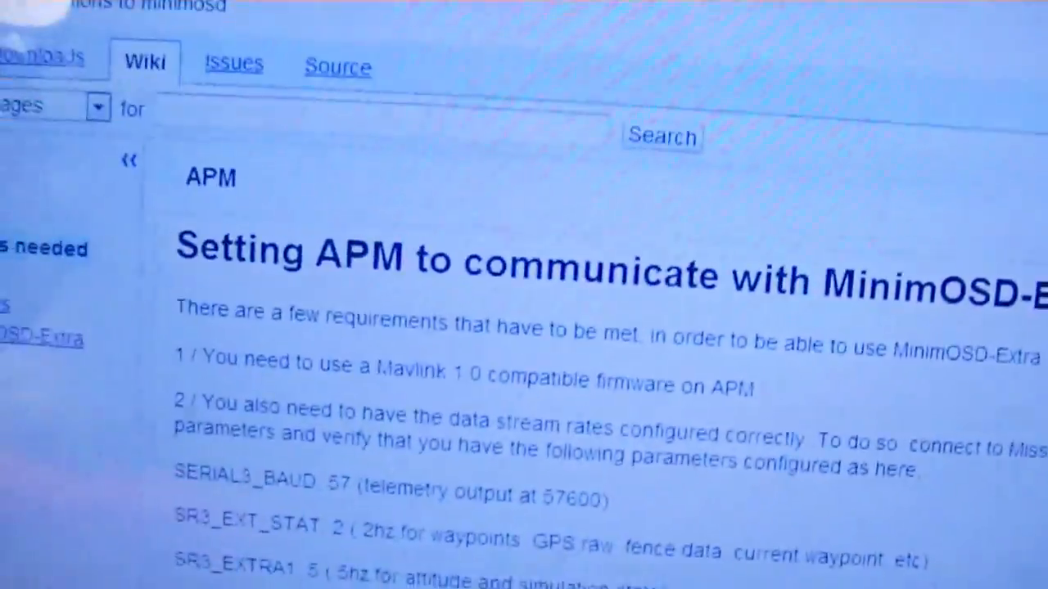
scroll(down, 3)
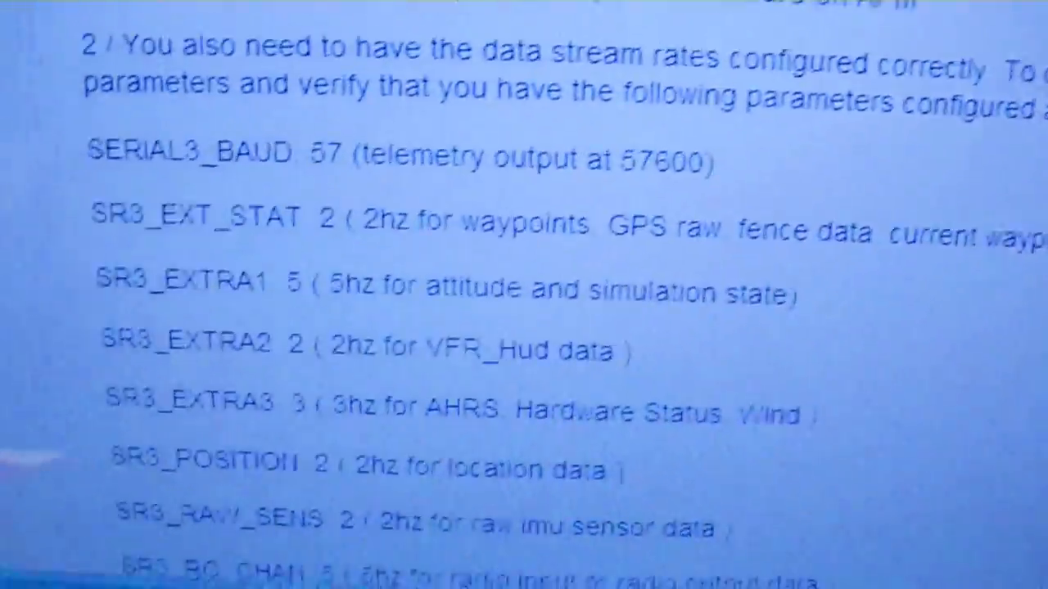
scroll(down, 3)
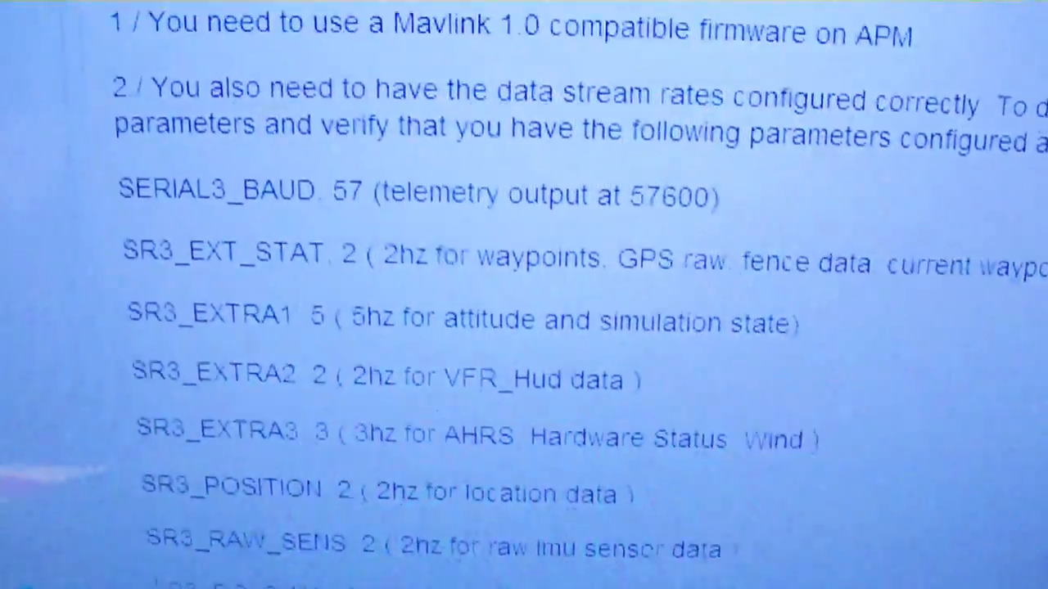
scroll(down, 3)
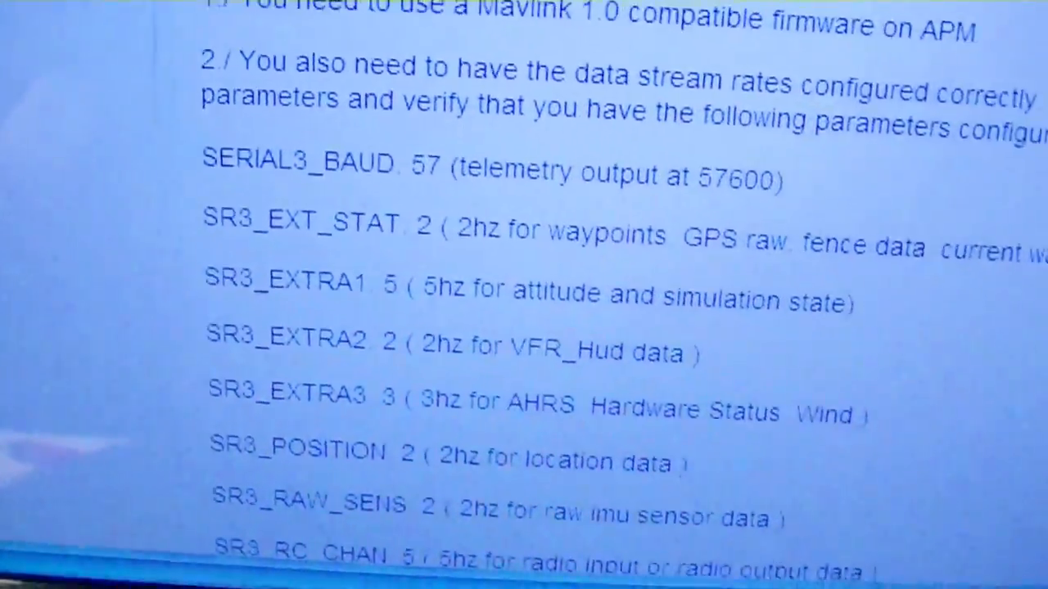
scroll(down, 3)
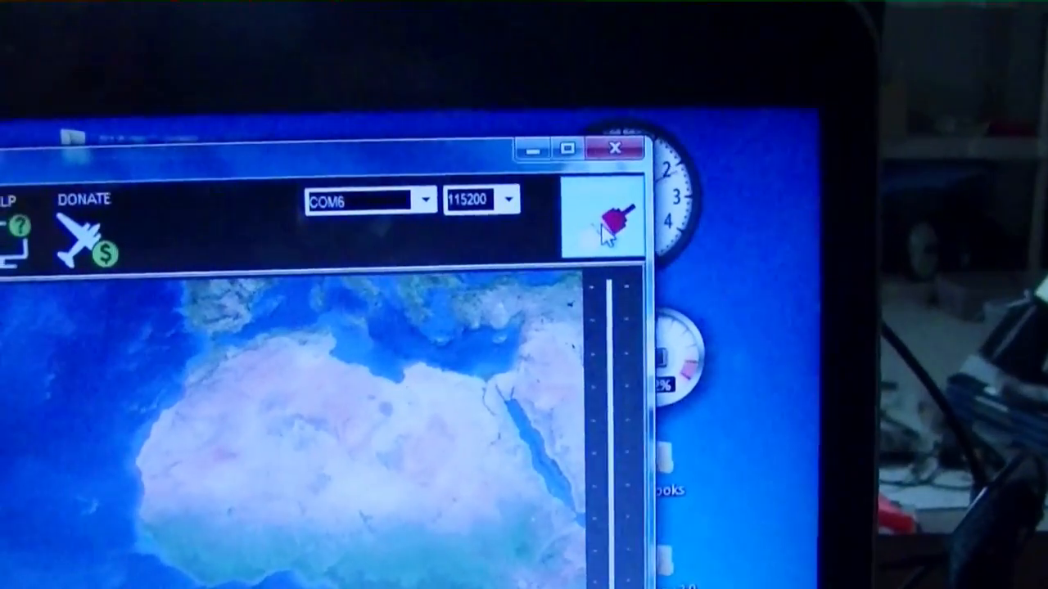
Step: Connect Mission Planner to the board on COM6 at 115200 baud
click(605, 217)
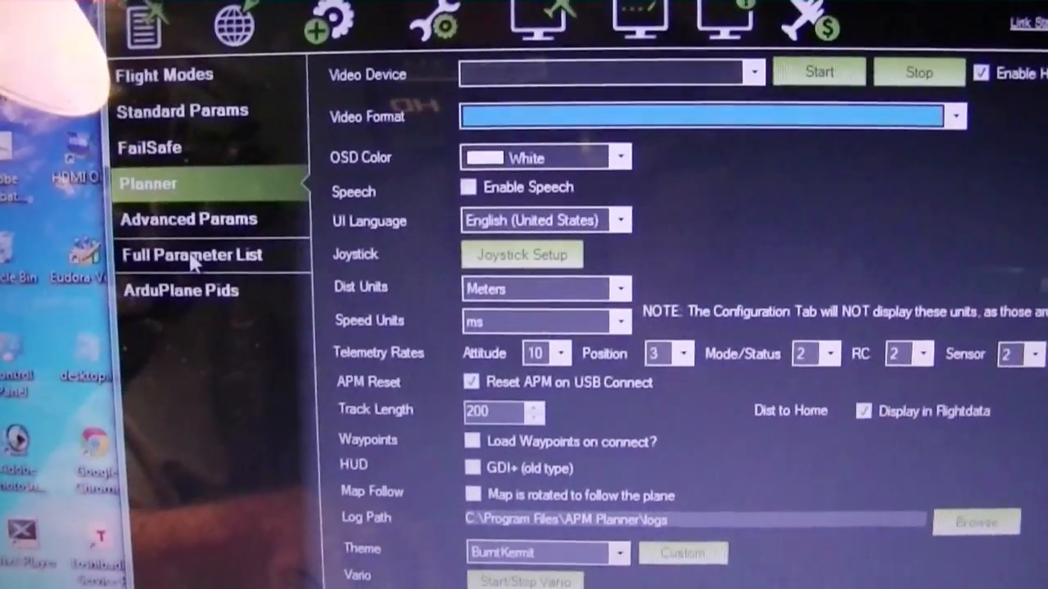
click(191, 255)
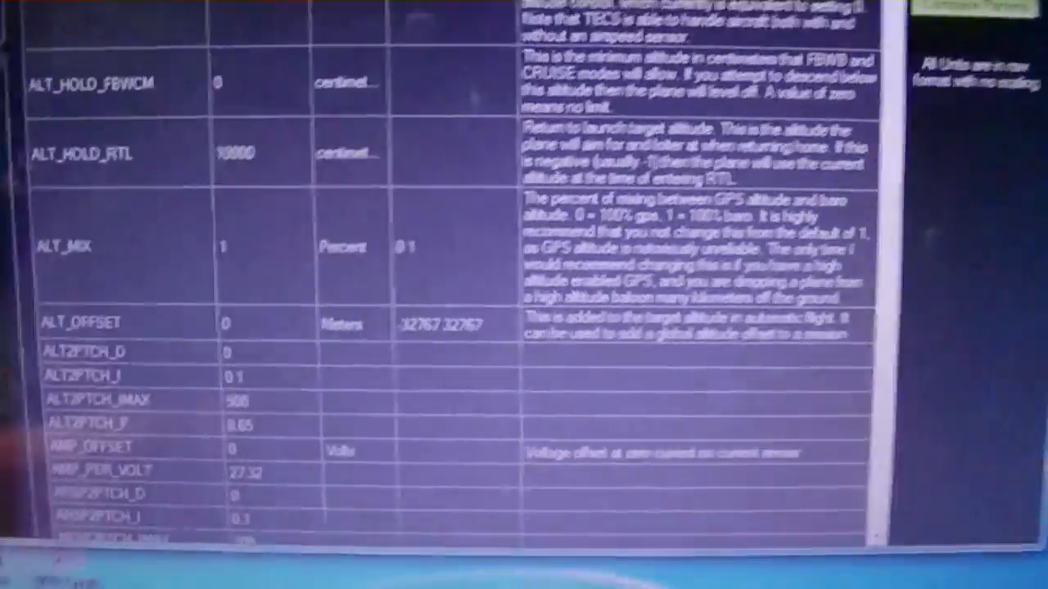
scroll(down, 3)
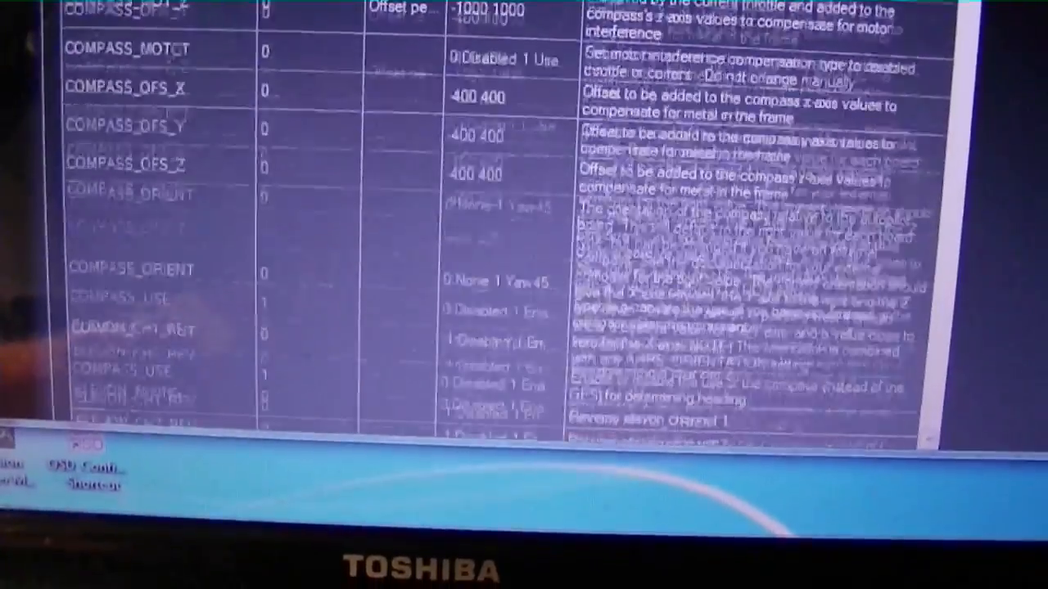
scroll(down, 3)
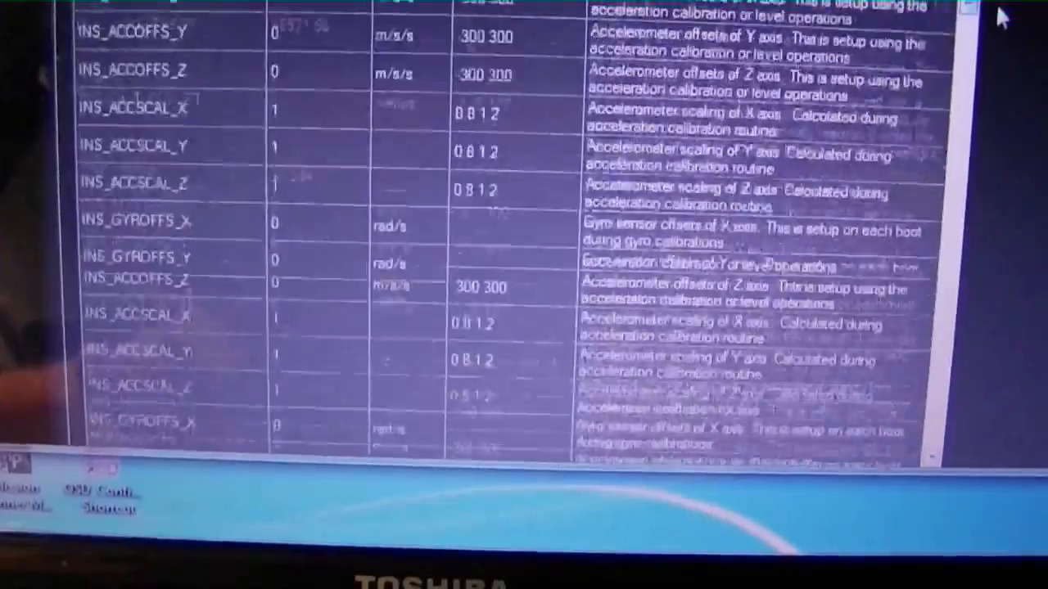
scroll(down, 3)
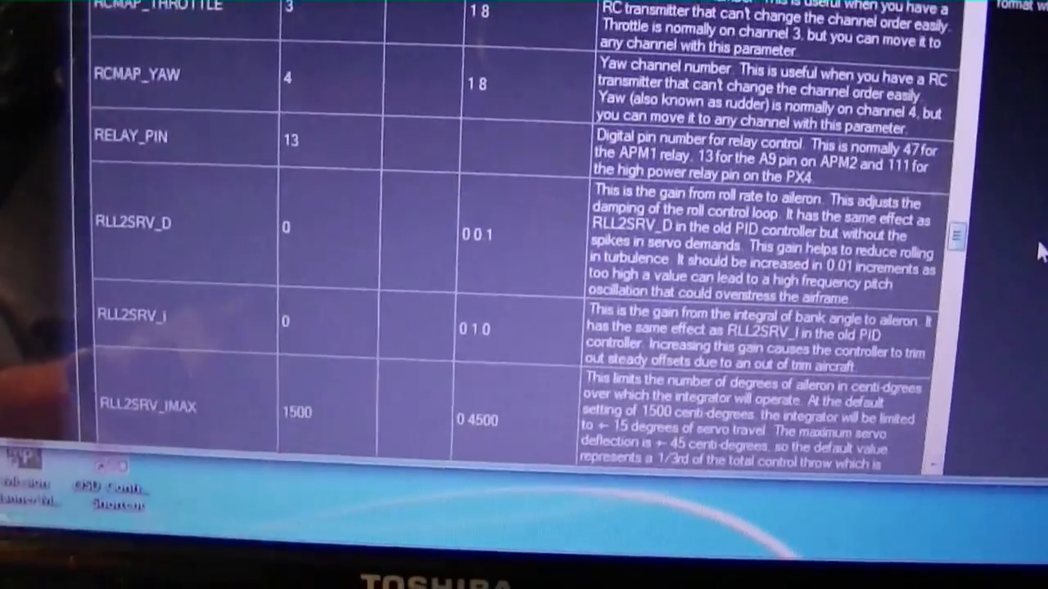
scroll(down, 3)
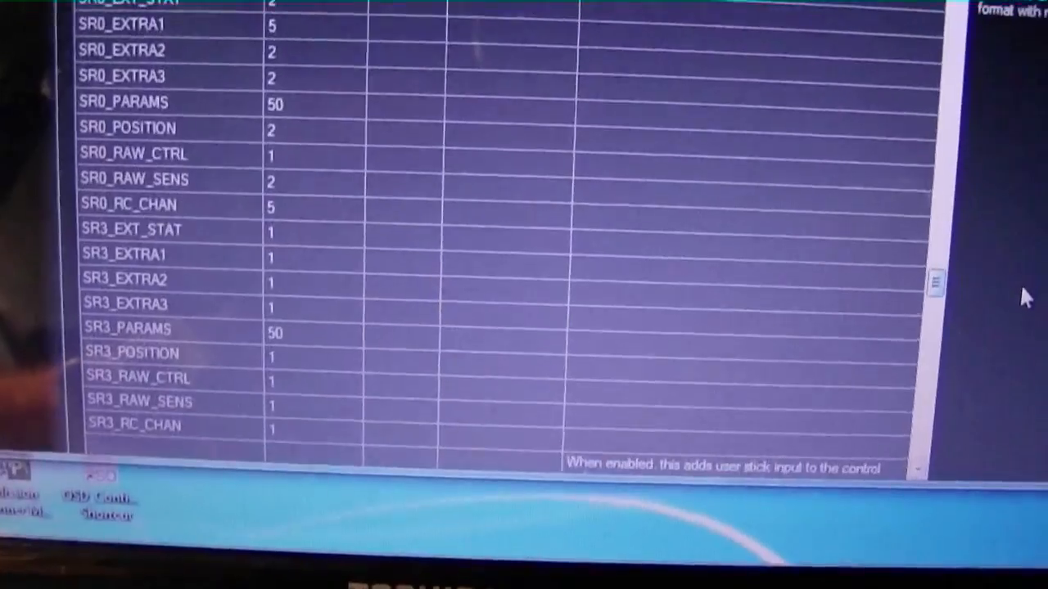
scroll(down, 3)
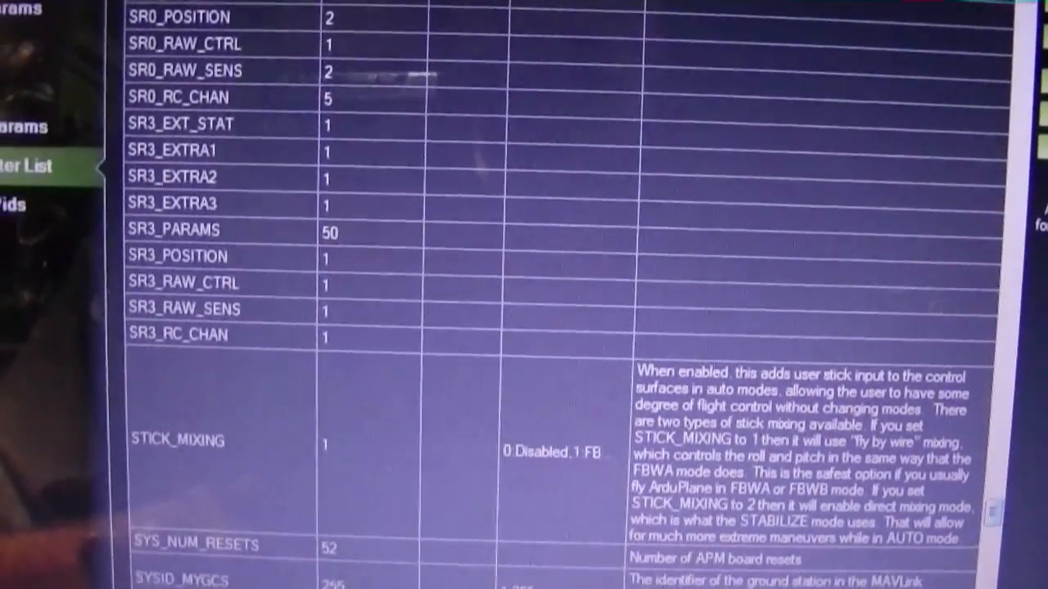
scroll(up, 3)
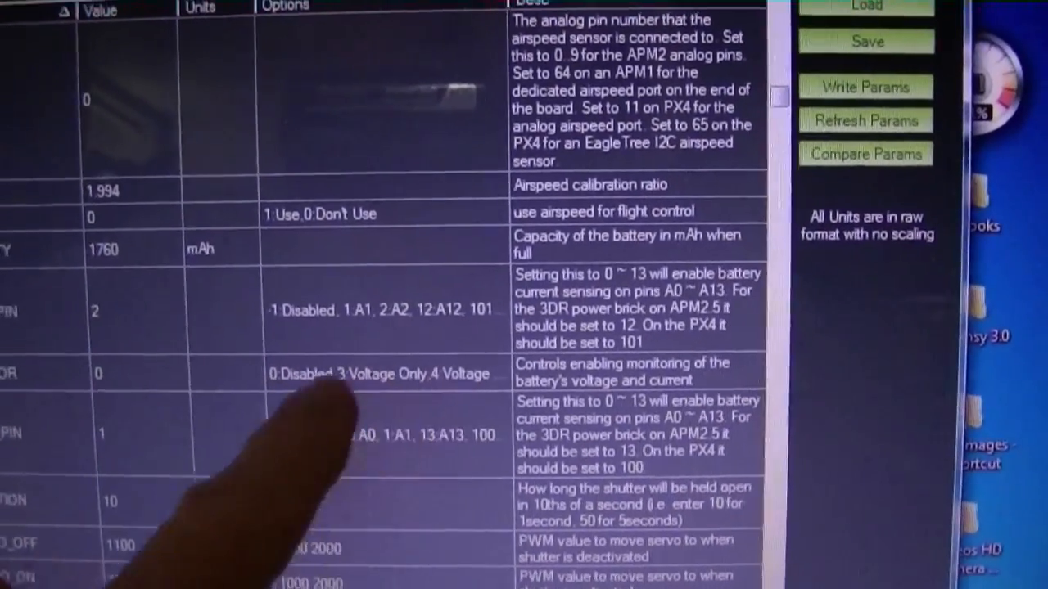
Step: Change BATT_MONITOR to 3 and write the parameters to the autopilot
scroll(down, 3)
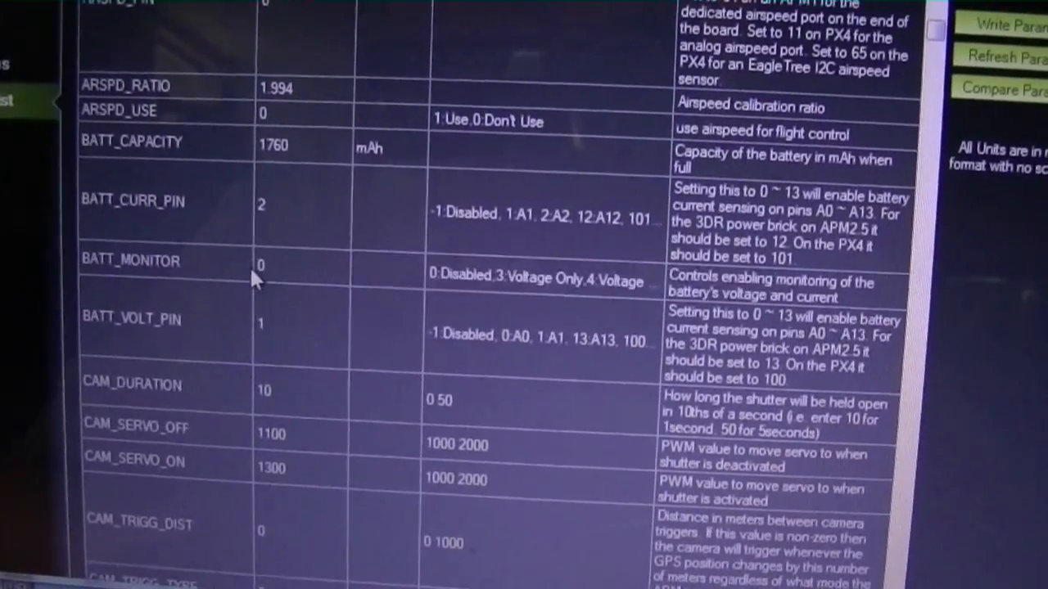
click(303, 258)
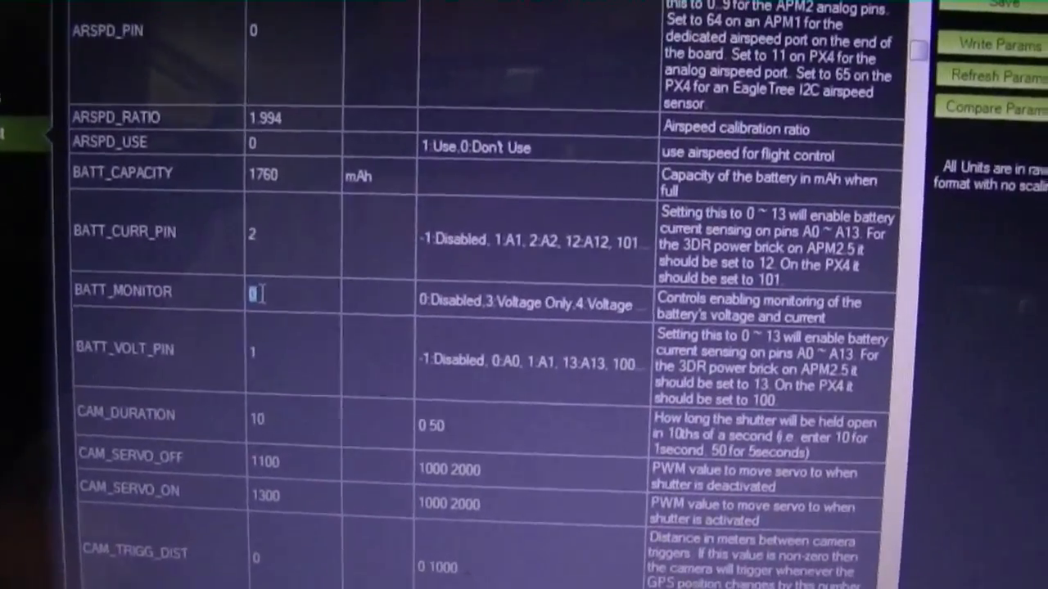
text(3)
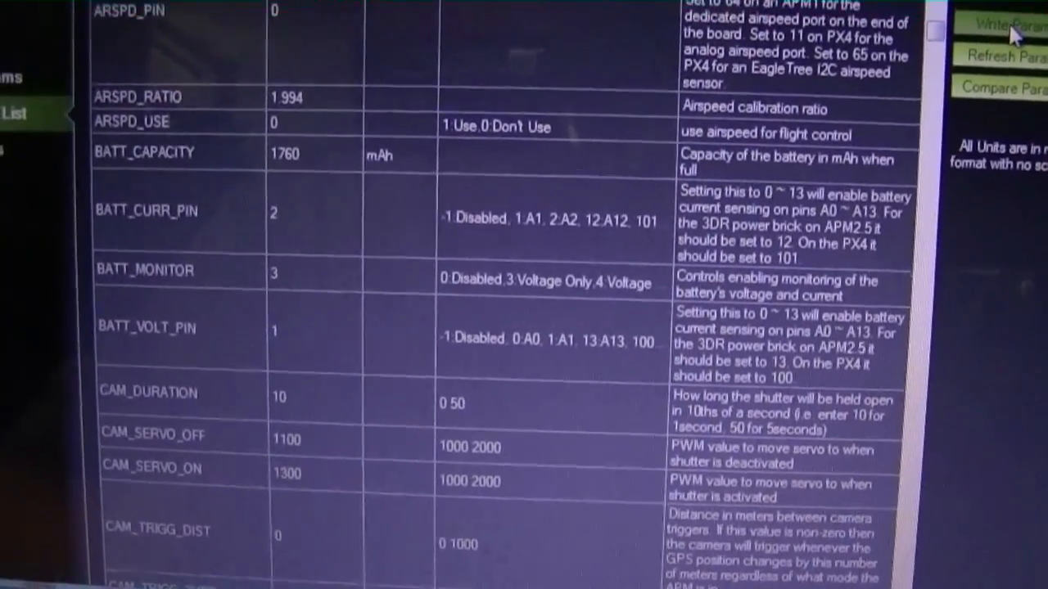
click(335, 287)
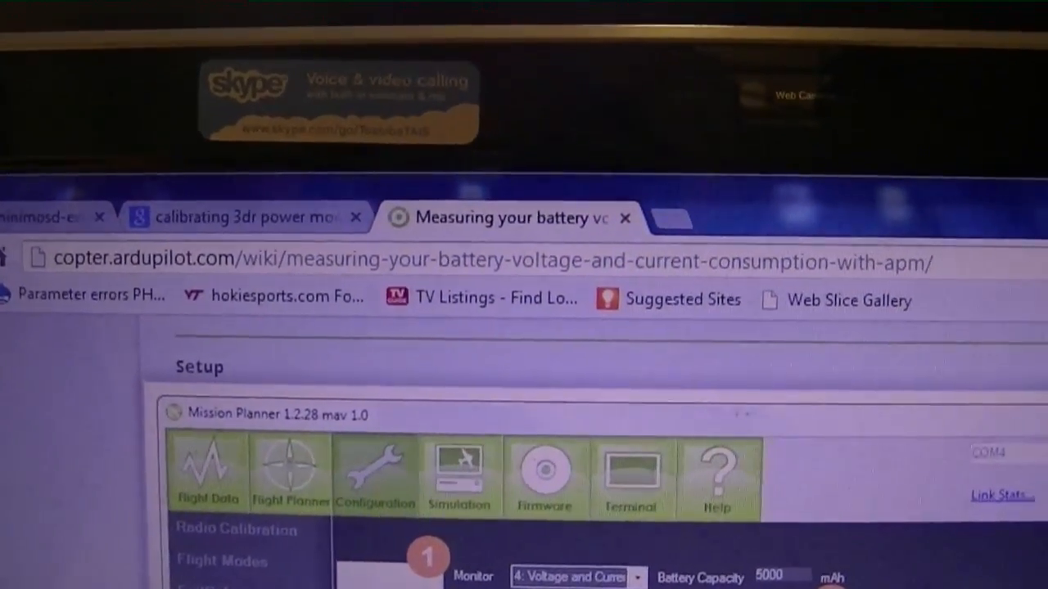
Step: Scroll the ArduPilot wiki guide on measuring battery voltage and current
scroll(down, 3)
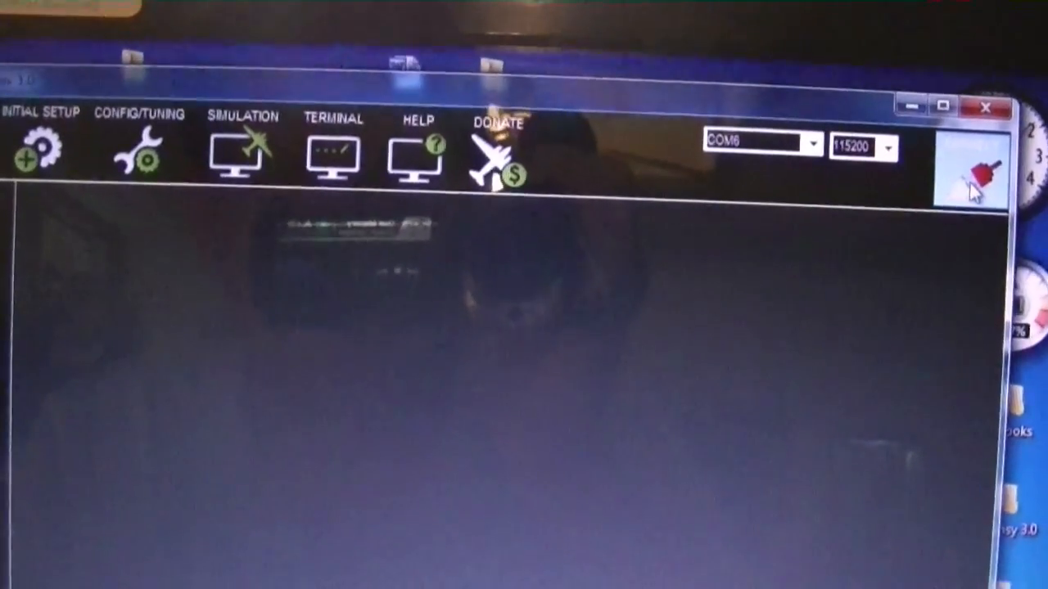
Step: Connect to the flight controller on COM6 at 115200 baud
click(972, 160)
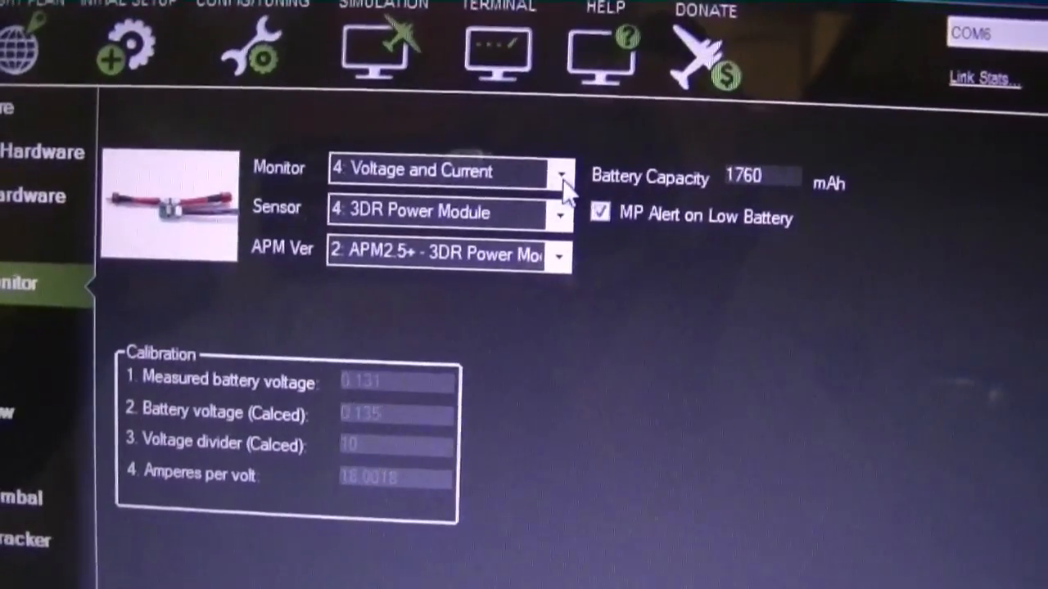
Step: Set Battery Monitor to Voltage and Current, 3DR Power Module sensor, APM2.5+ version
click(559, 213)
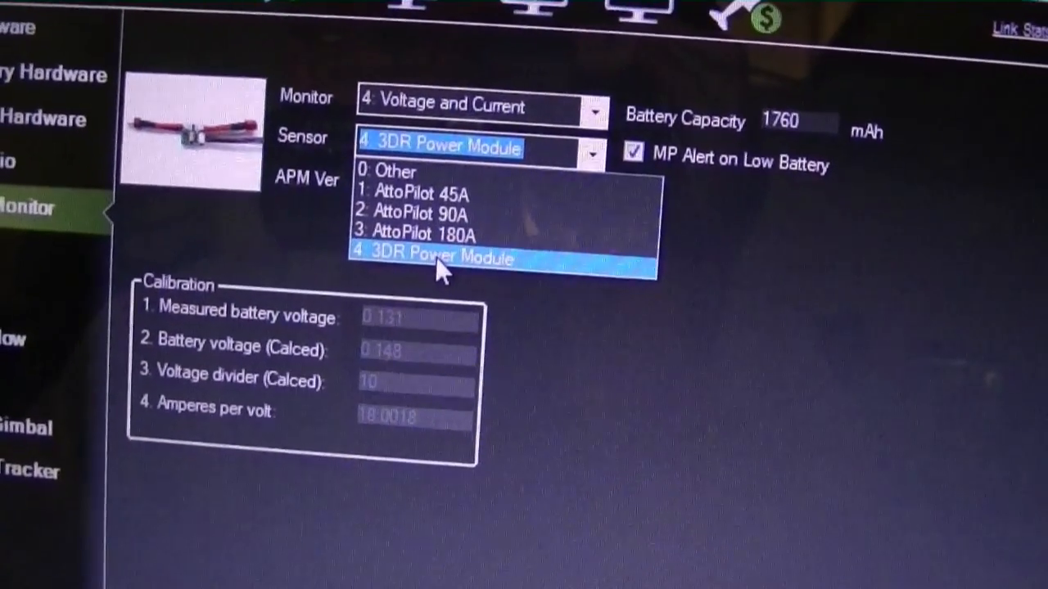
click(442, 258)
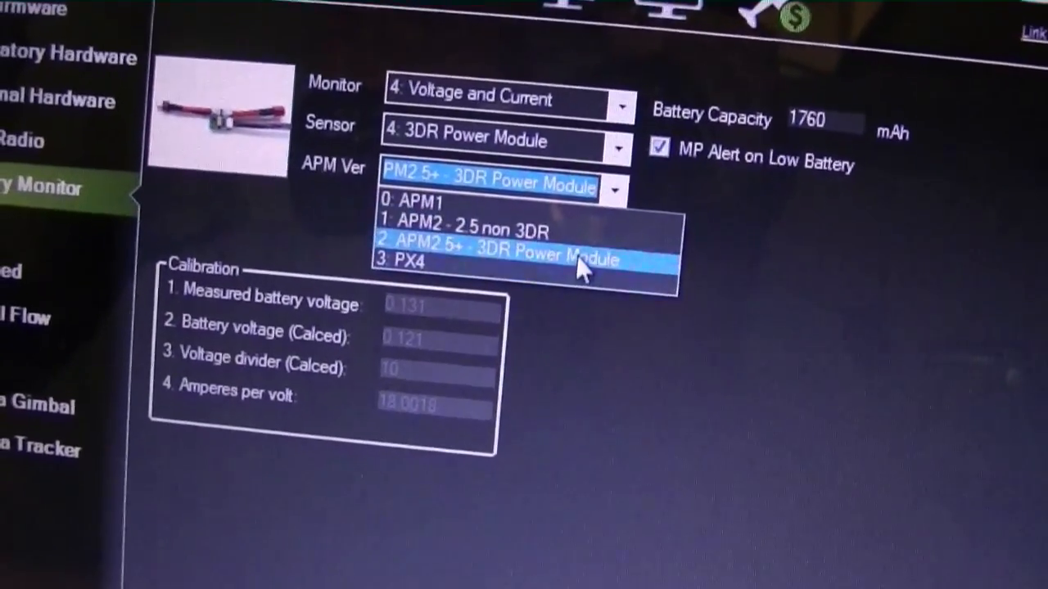
click(499, 258)
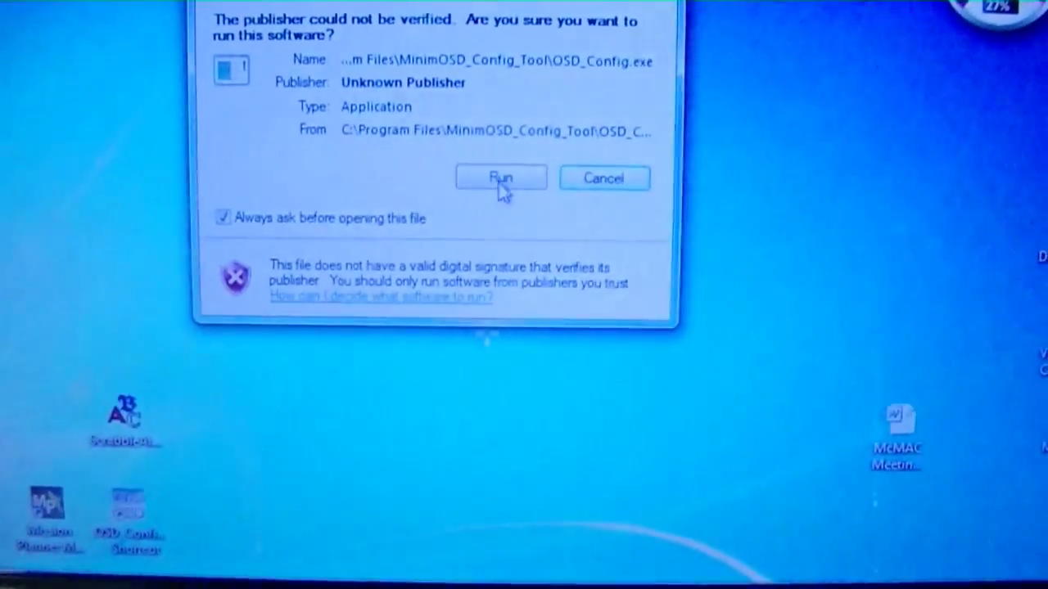
Step: Approve the security warning to run OSD_Config.exe
click(501, 179)
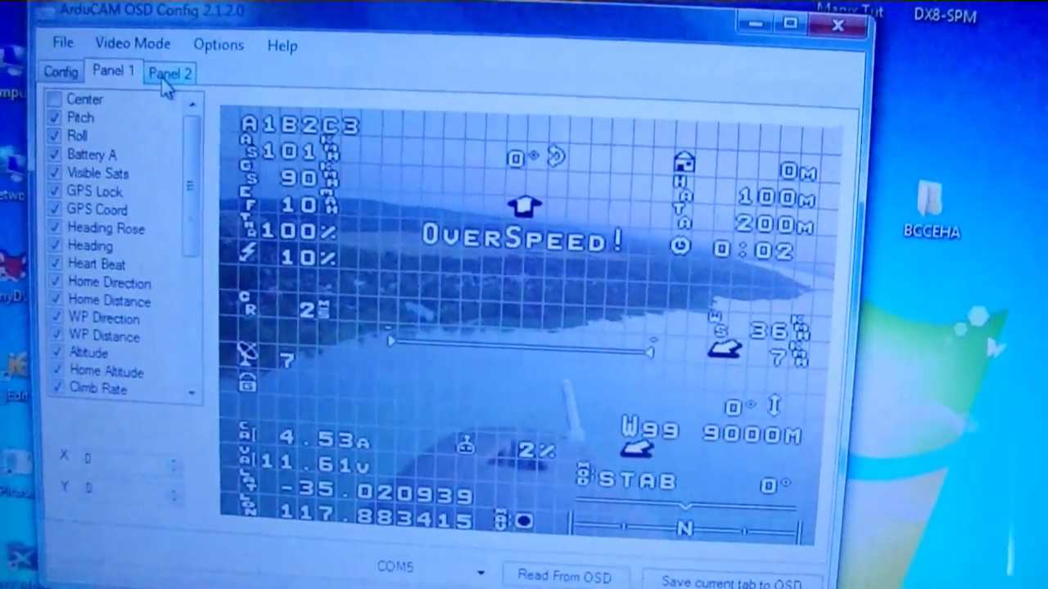
Step: Preview the Panel 2 OSD layout, then switch back to Panel 1
click(170, 72)
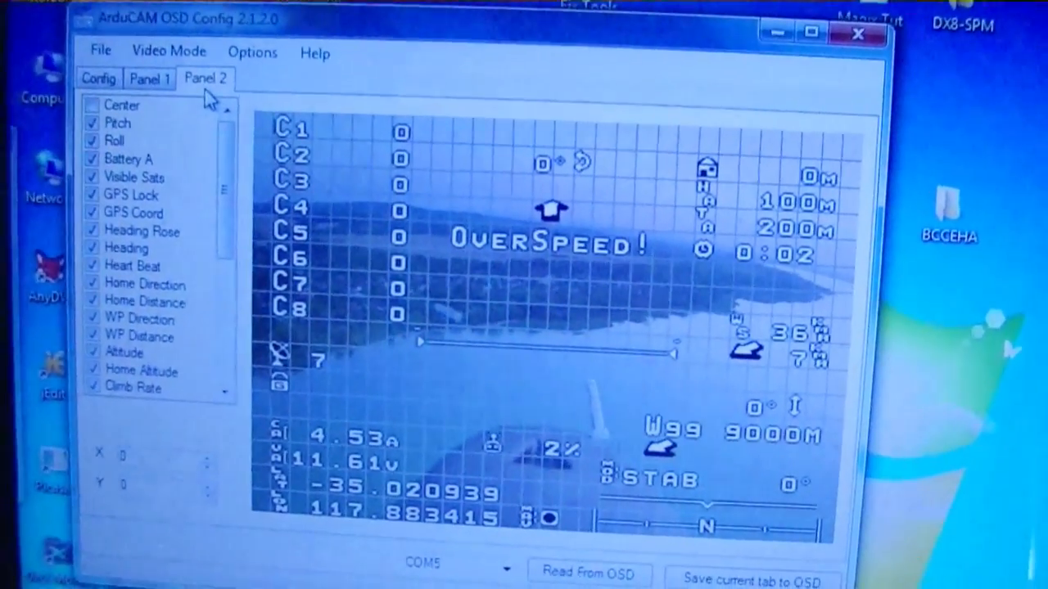
click(150, 78)
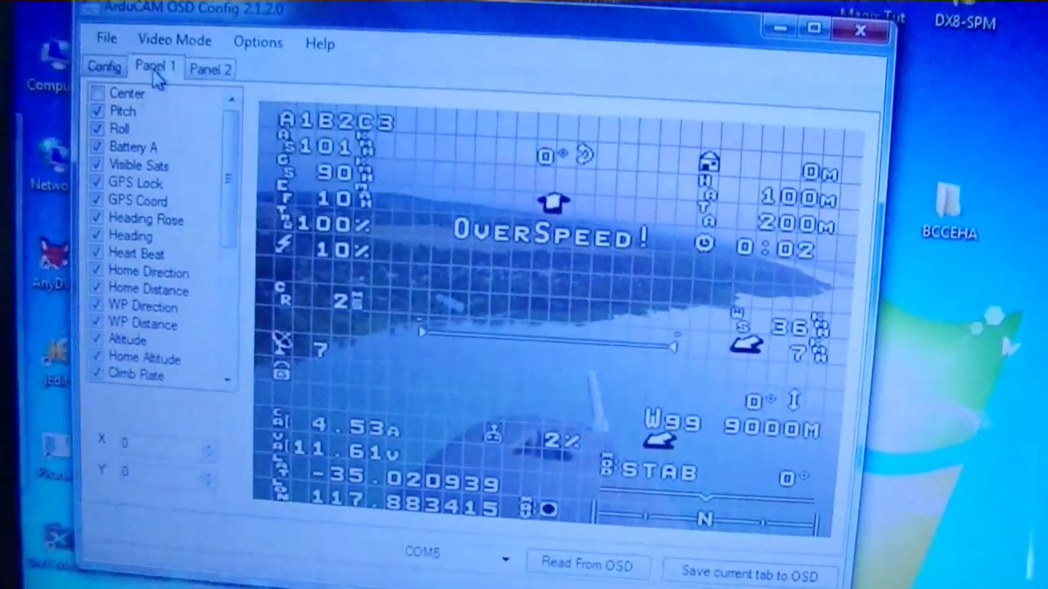